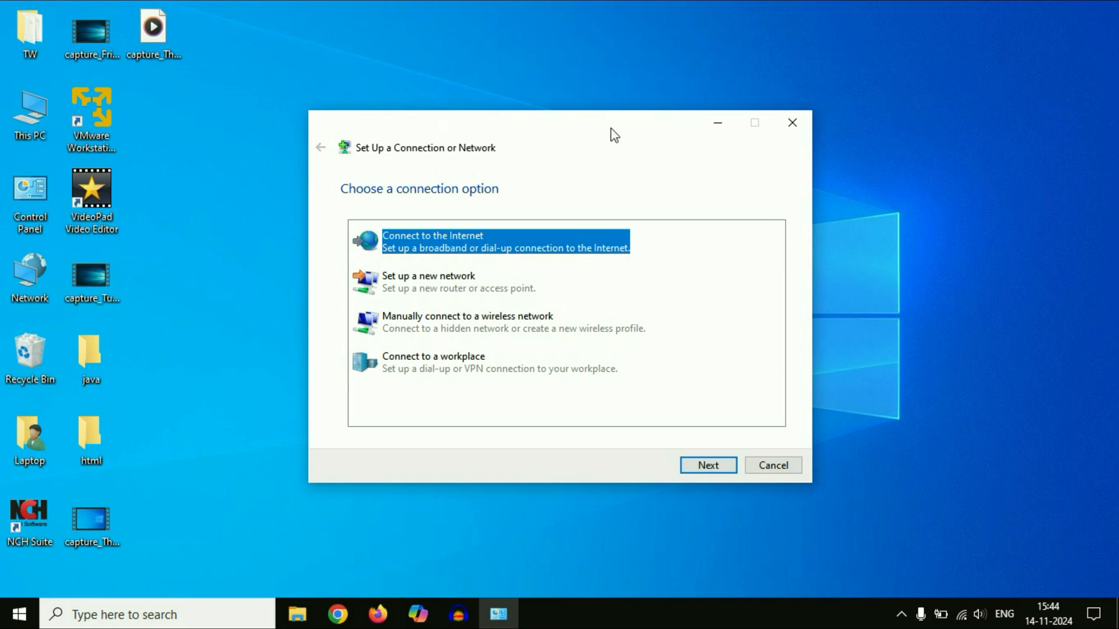
pyautogui.moveTo(896, 246)
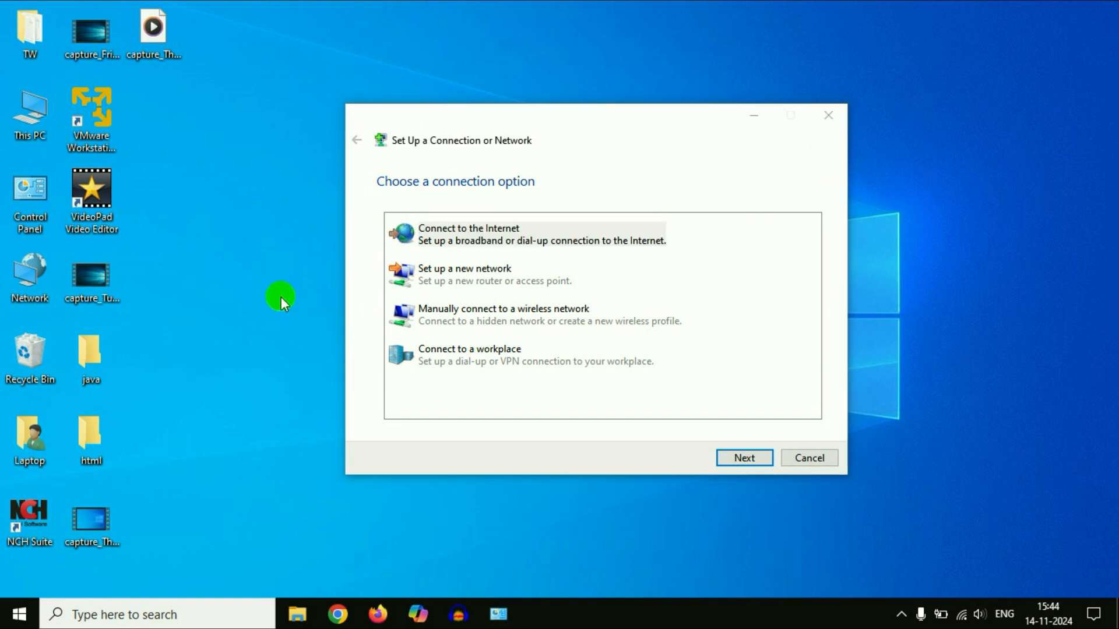
# Cancel the Set Up a Connection or Network wizard, returning to the desktop
pyautogui.click(507, 313)
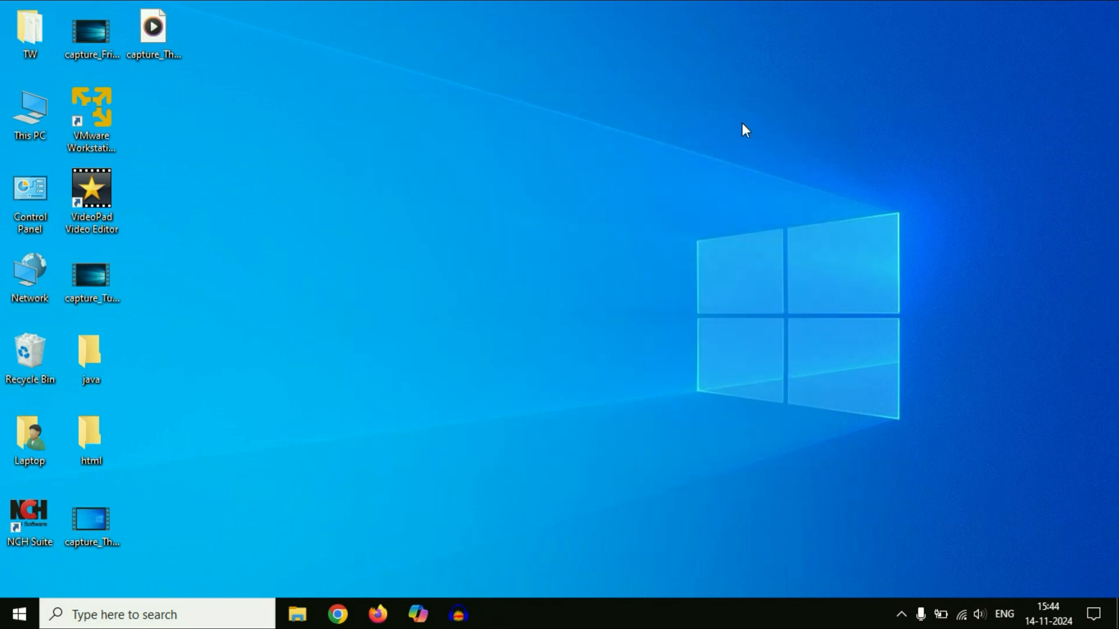
# Open Network & Internet in Settings and scroll to the advanced network settings
pyautogui.click(20, 611)
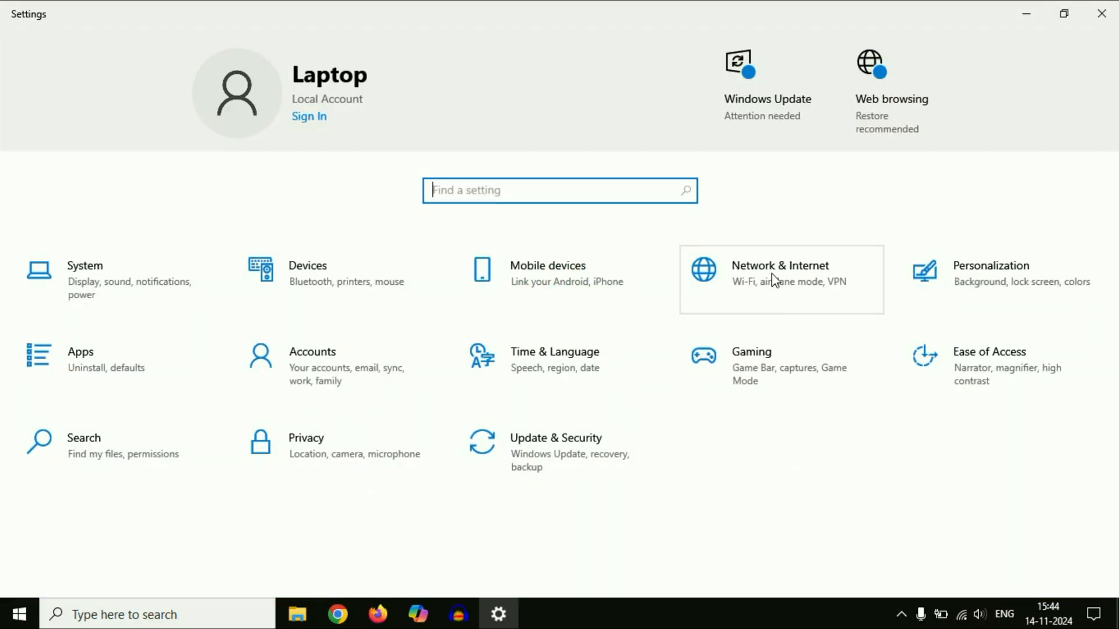
pyautogui.click(794, 290)
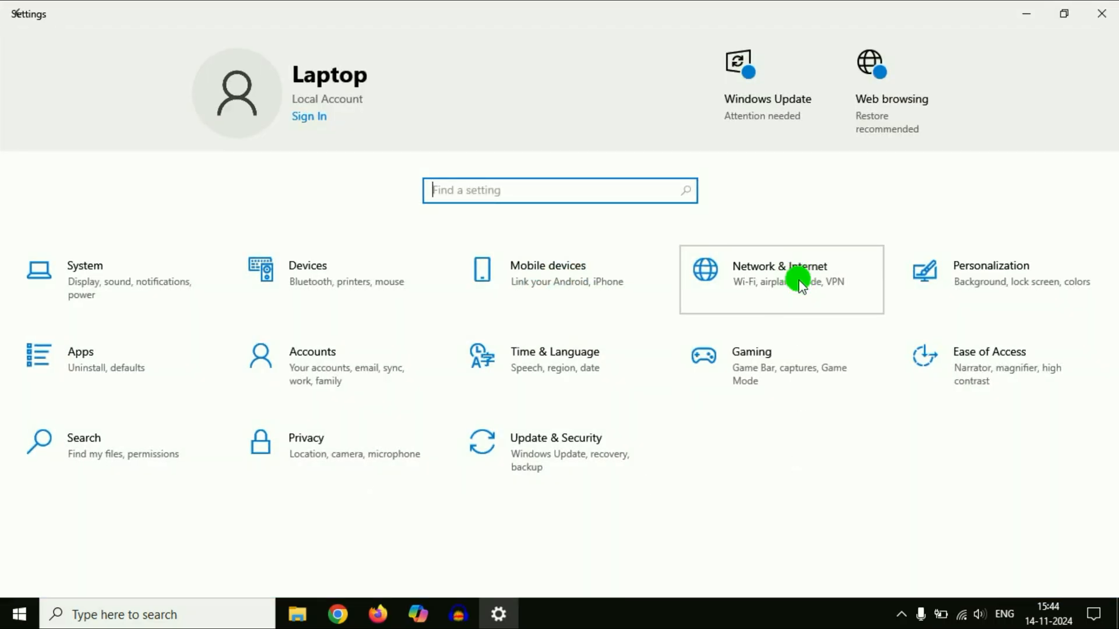
pyautogui.click(799, 282)
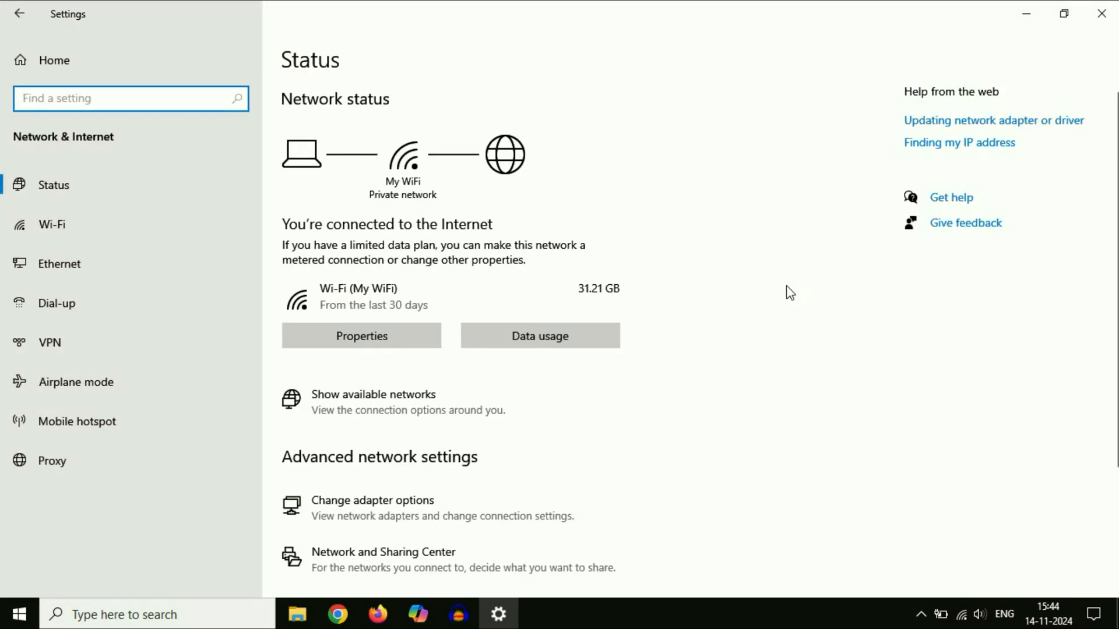
pyautogui.scroll(-3)
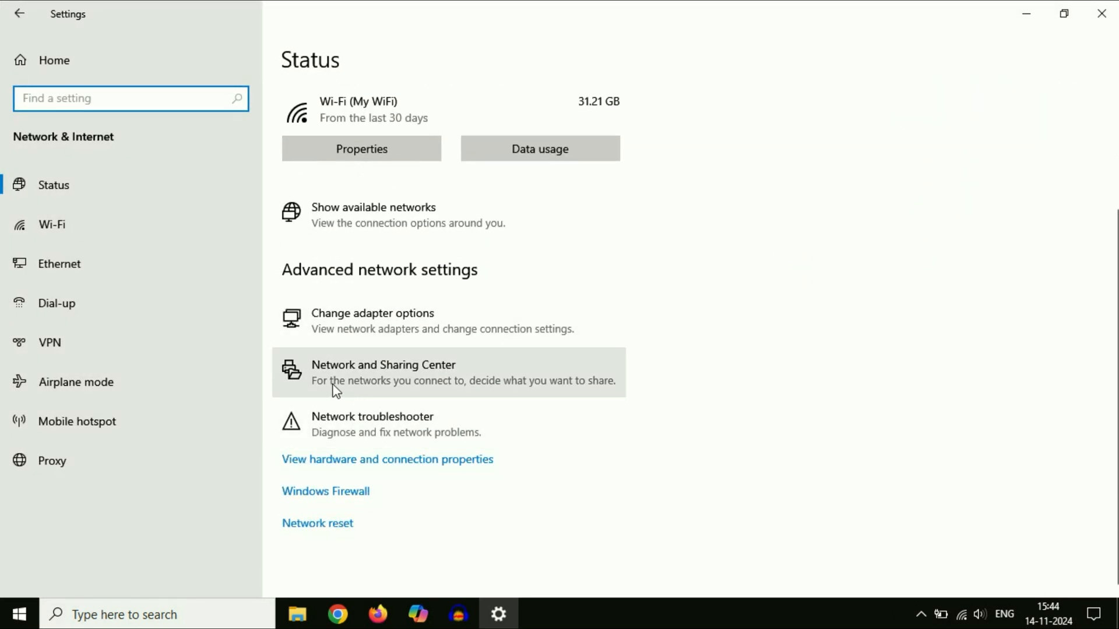
pyautogui.moveTo(442, 381)
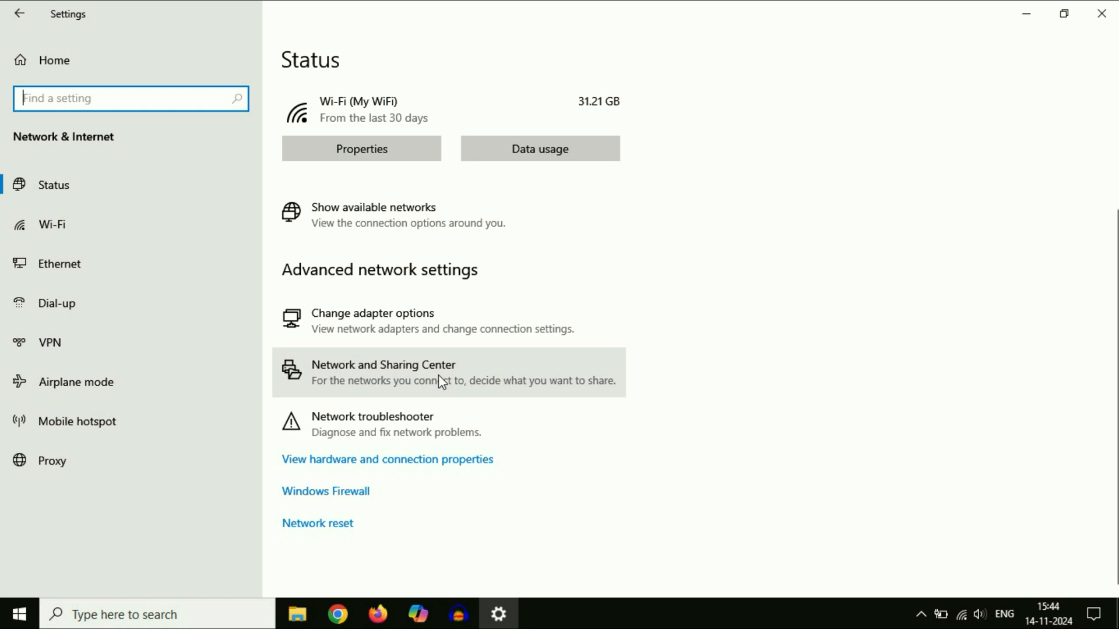
# Open Network and Sharing Center and start a manual wireless network connection setup
pyautogui.click(384, 365)
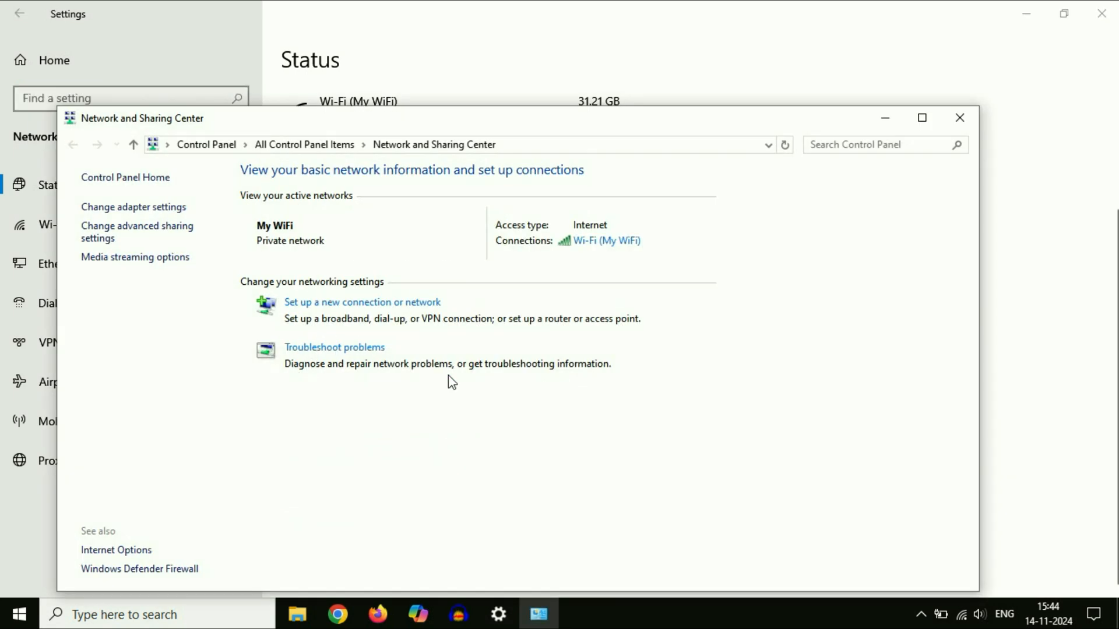
pyautogui.moveTo(336, 314)
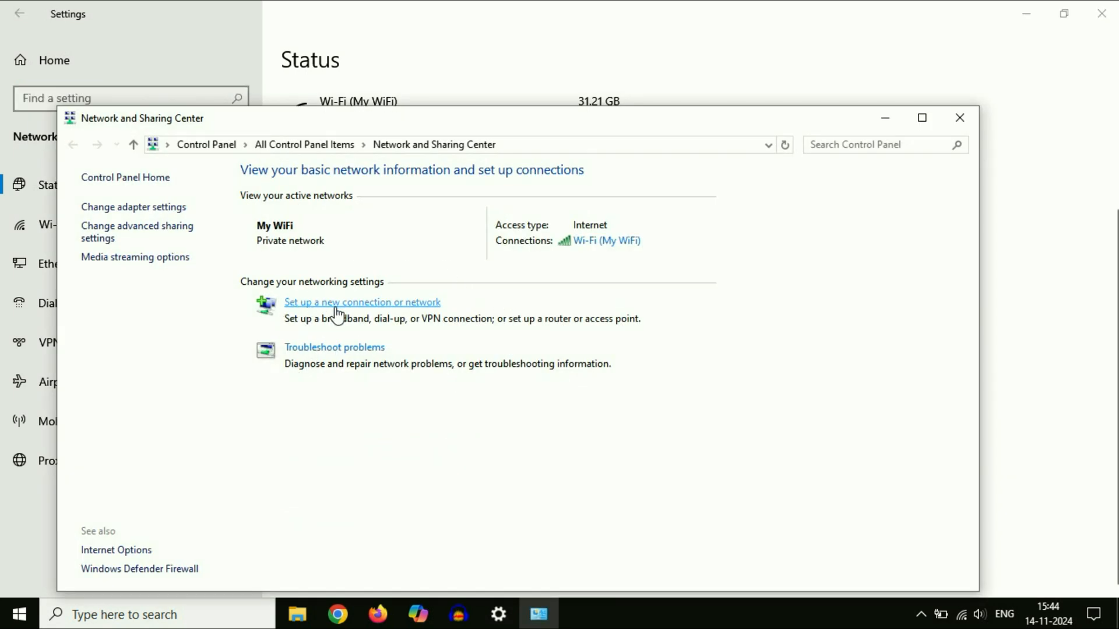
pyautogui.click(391, 305)
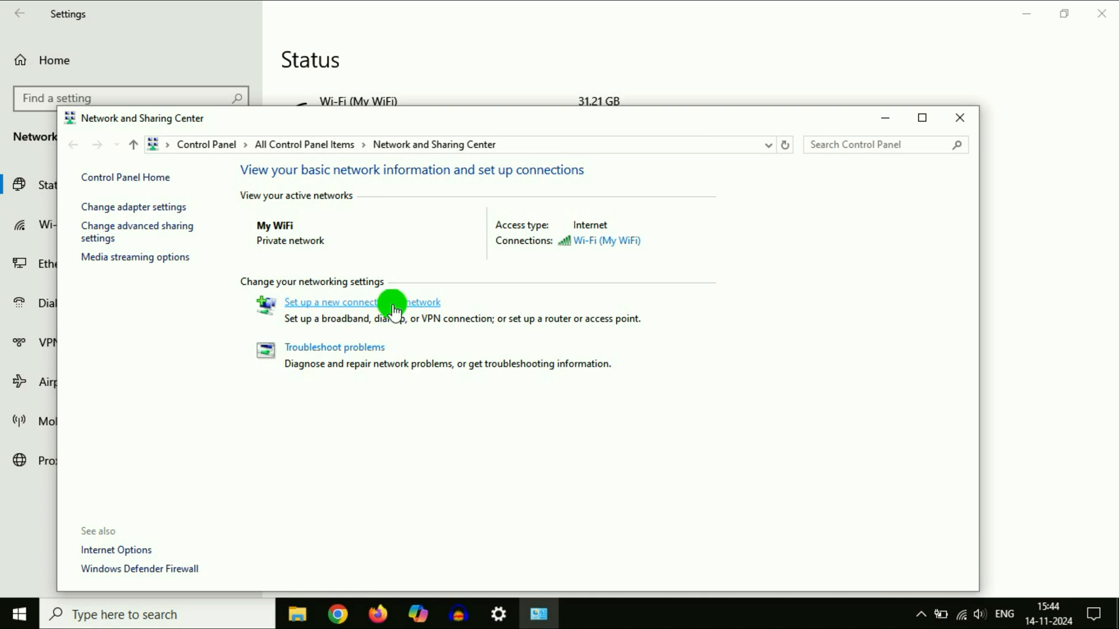
pyautogui.click(394, 304)
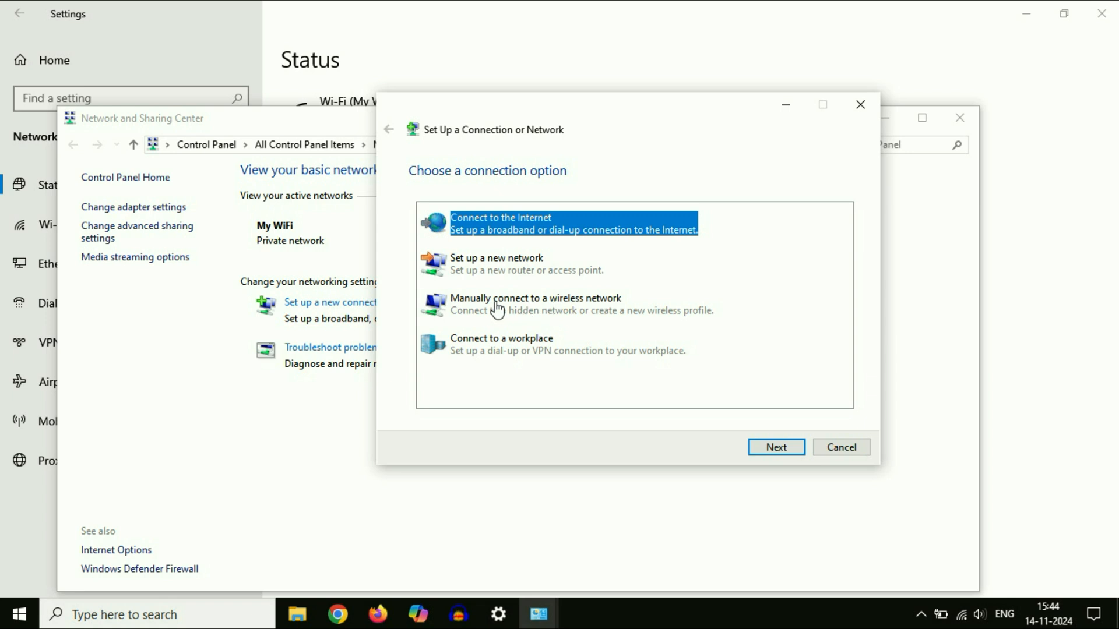
pyautogui.click(528, 303)
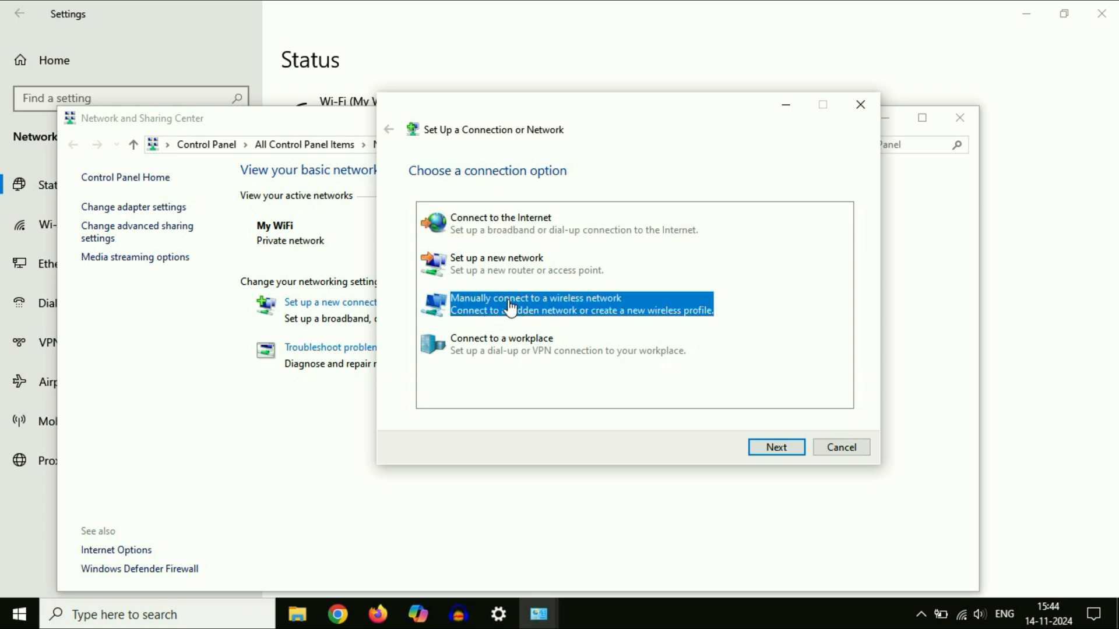
pyautogui.moveTo(475, 305)
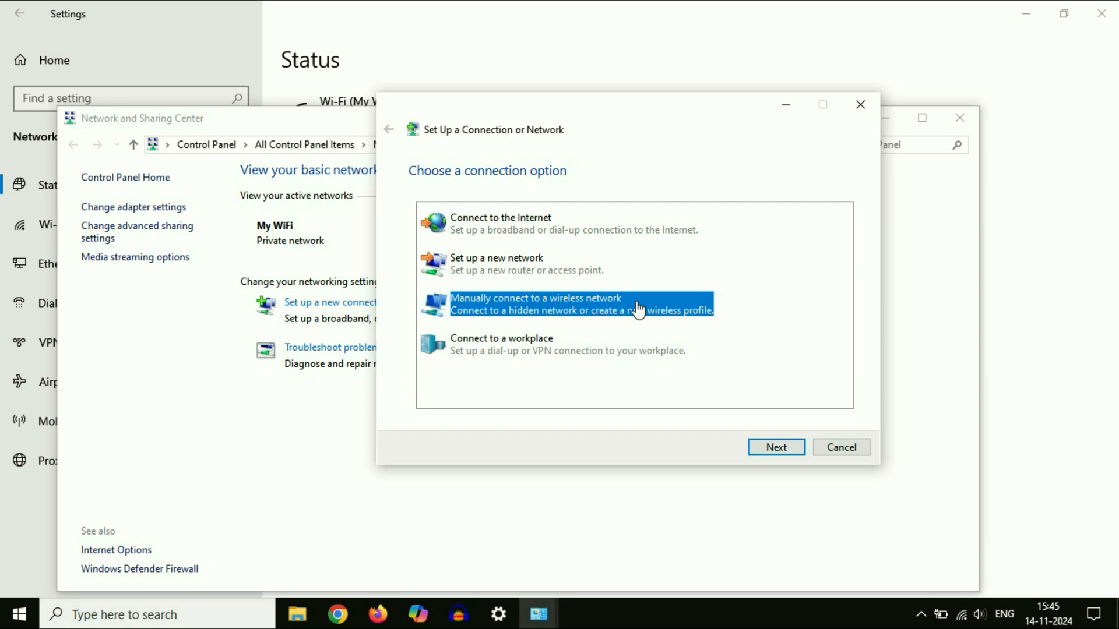
pyautogui.moveTo(666, 310)
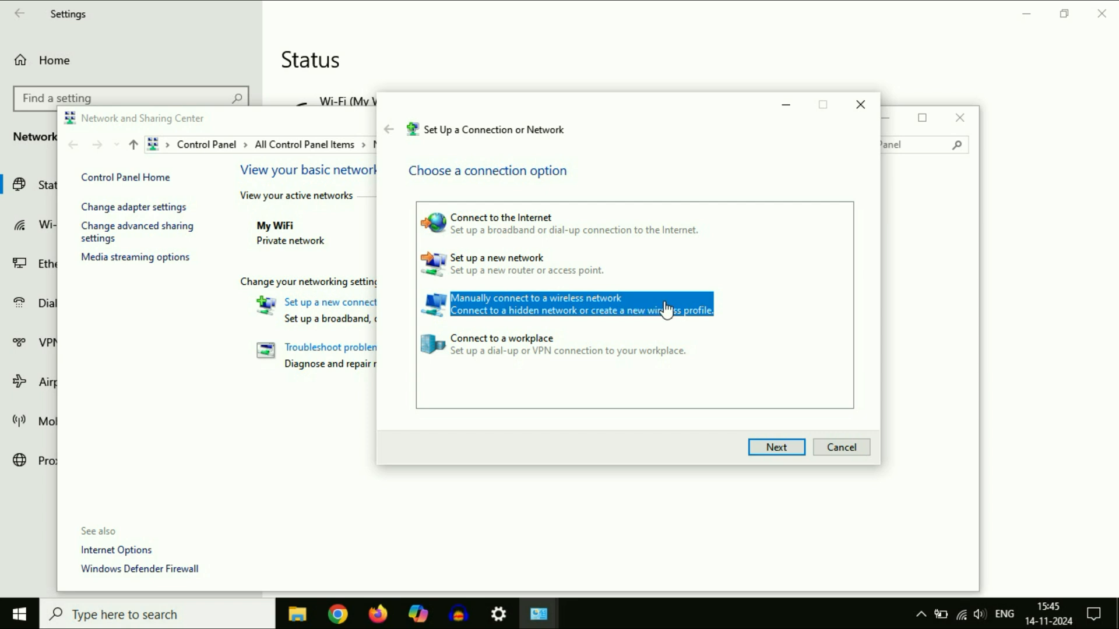
pyautogui.moveTo(623, 309)
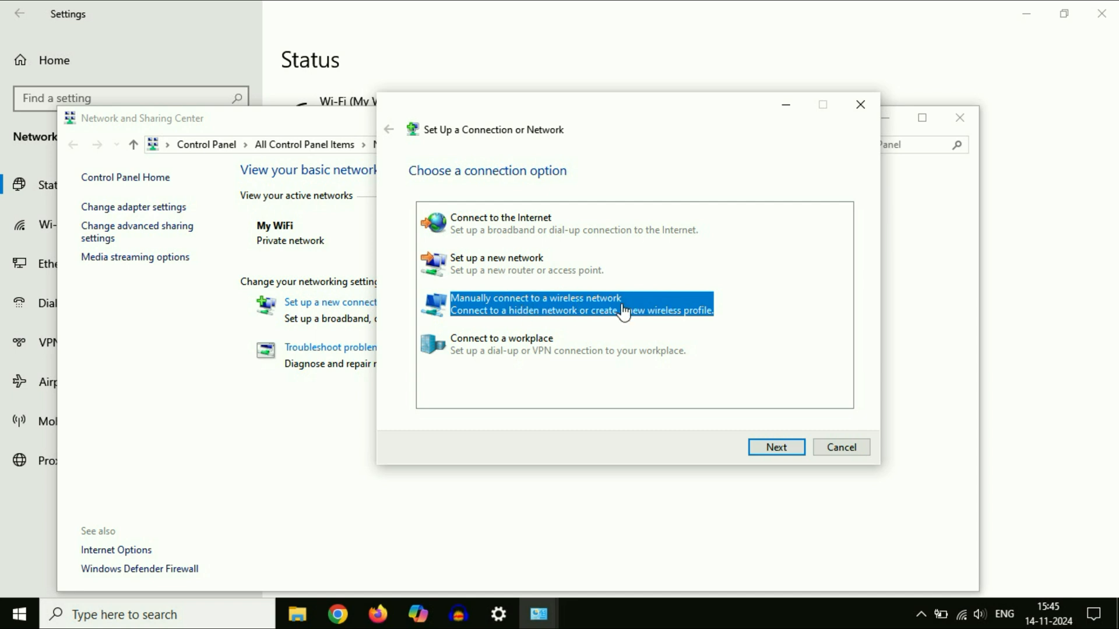
pyautogui.moveTo(628, 298)
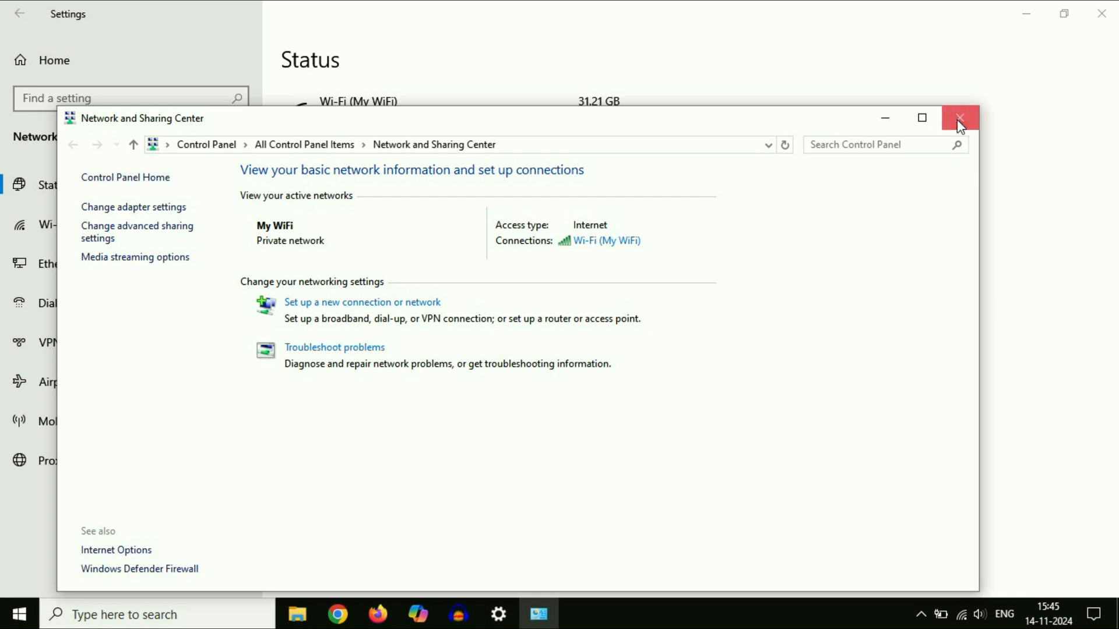
# Close Network and Sharing Center and open the Network reset page
pyautogui.click(959, 118)
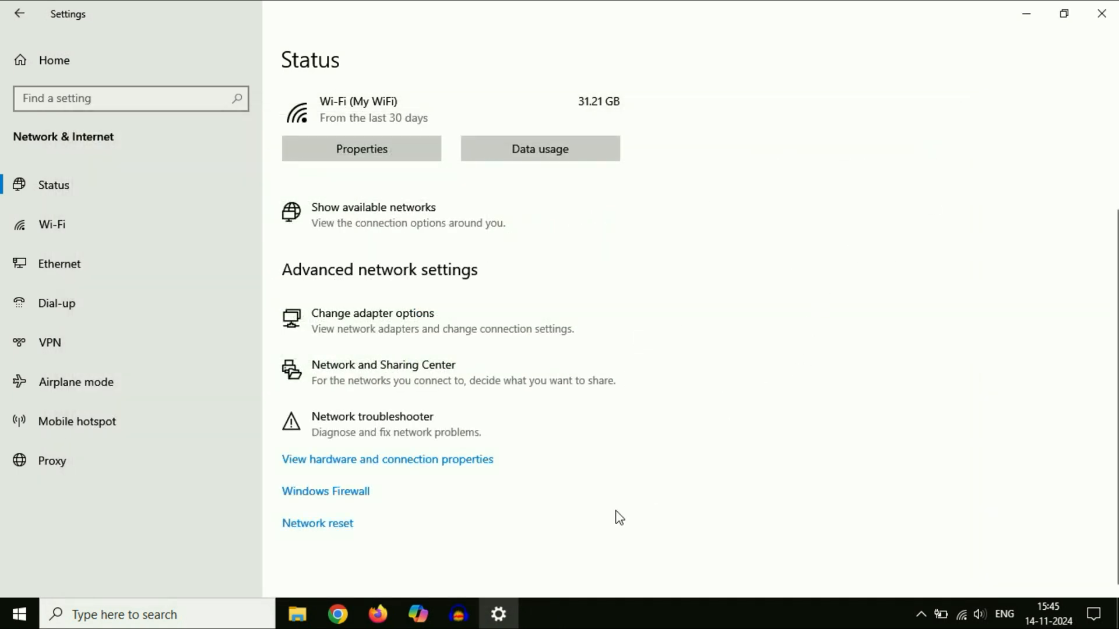
pyautogui.moveTo(335, 539)
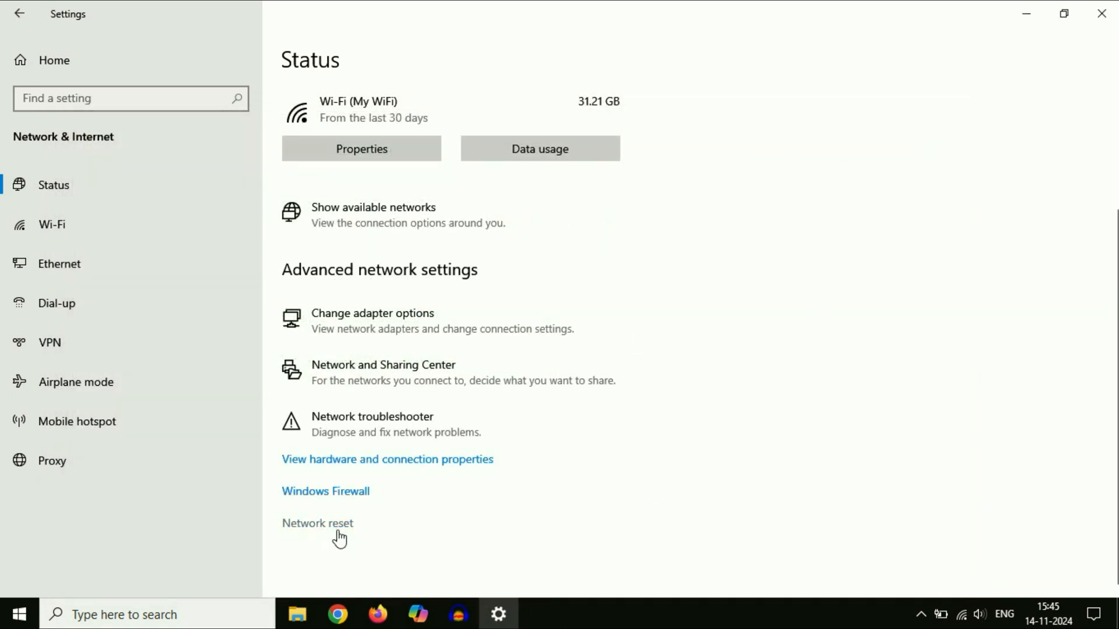
pyautogui.click(317, 524)
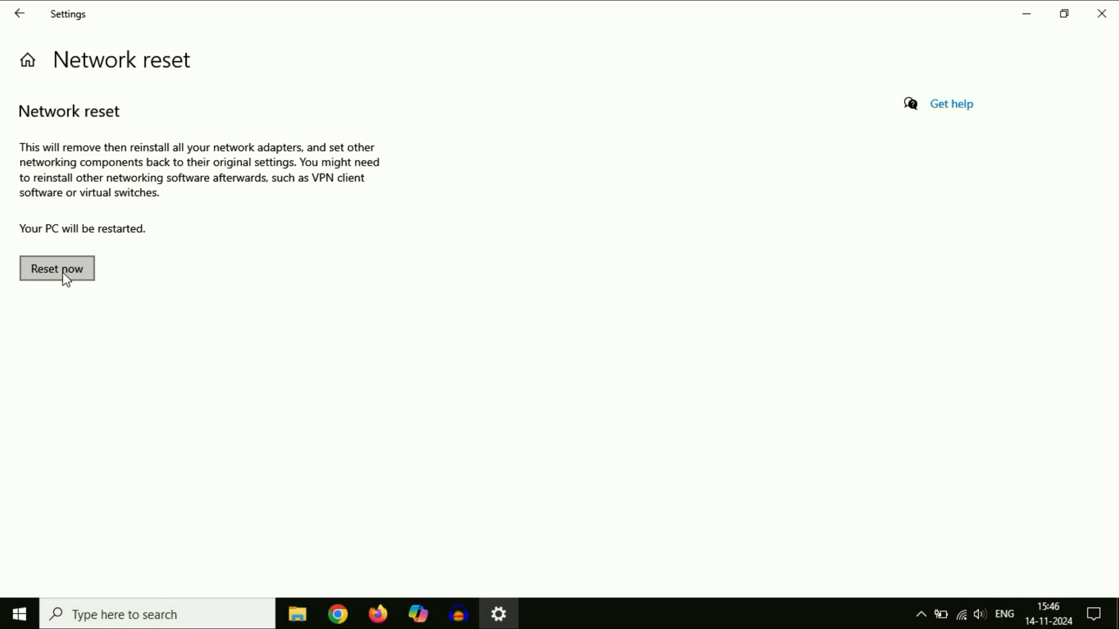
pyautogui.moveTo(271, 320)
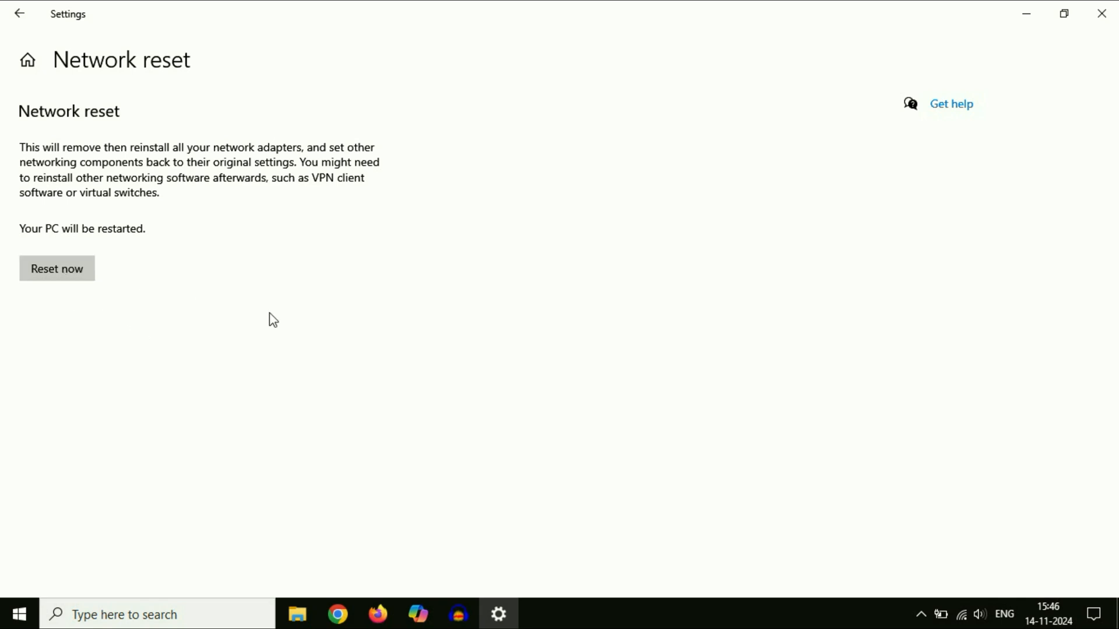
pyautogui.moveTo(291, 402)
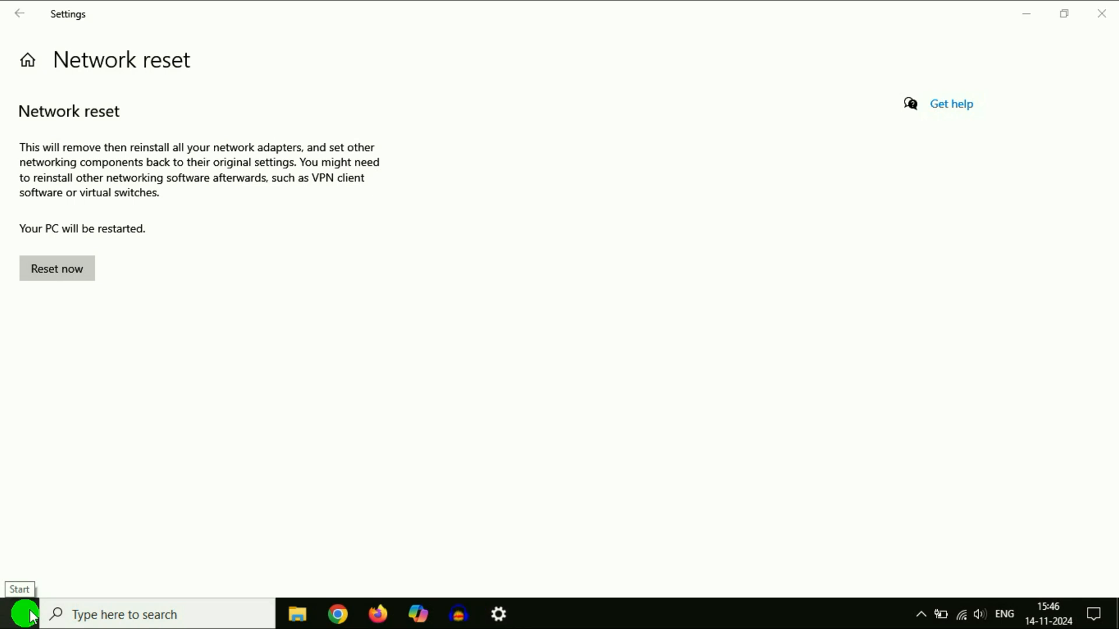
# Search automatically for a newer Realtek 8821CE wireless driver, confirm it's current, and close Device Manager
pyautogui.rightClick(25, 613)
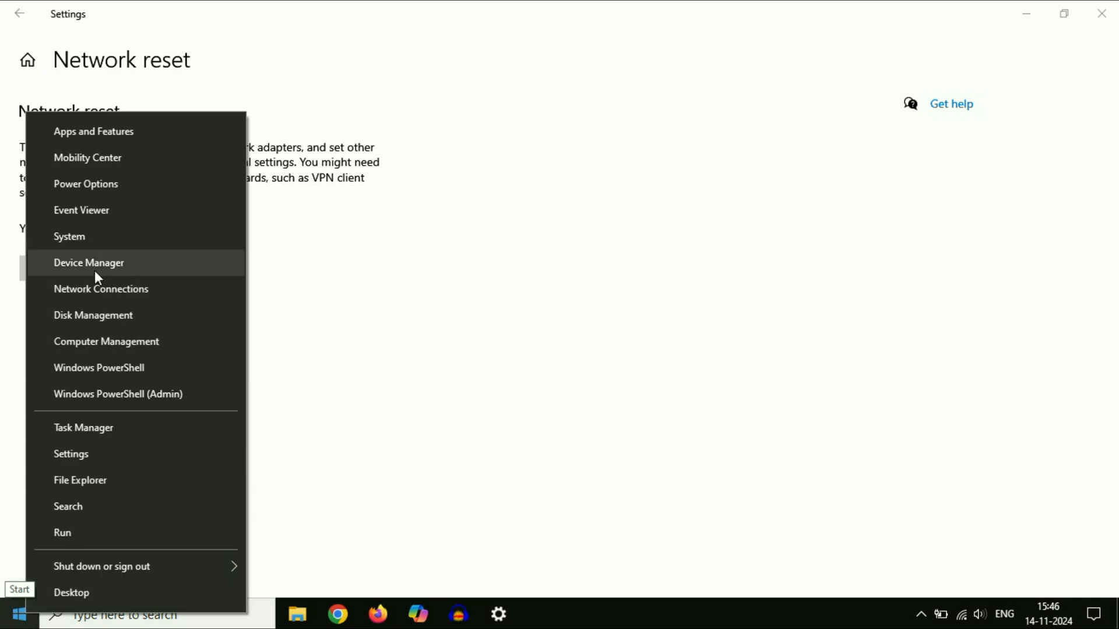
pyautogui.click(89, 263)
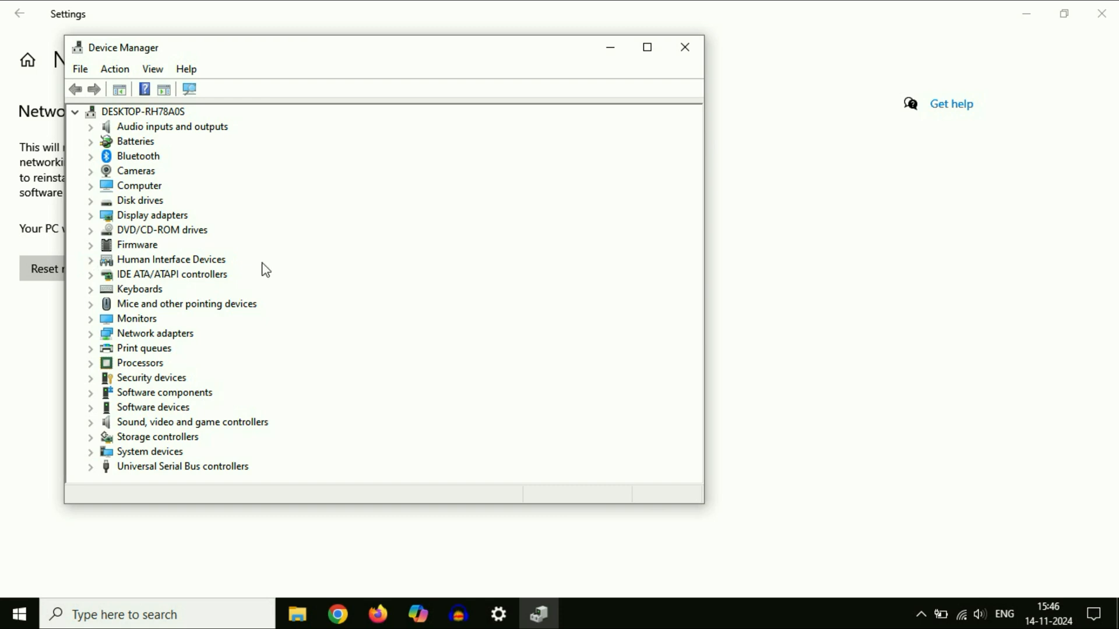
pyautogui.moveTo(164, 346)
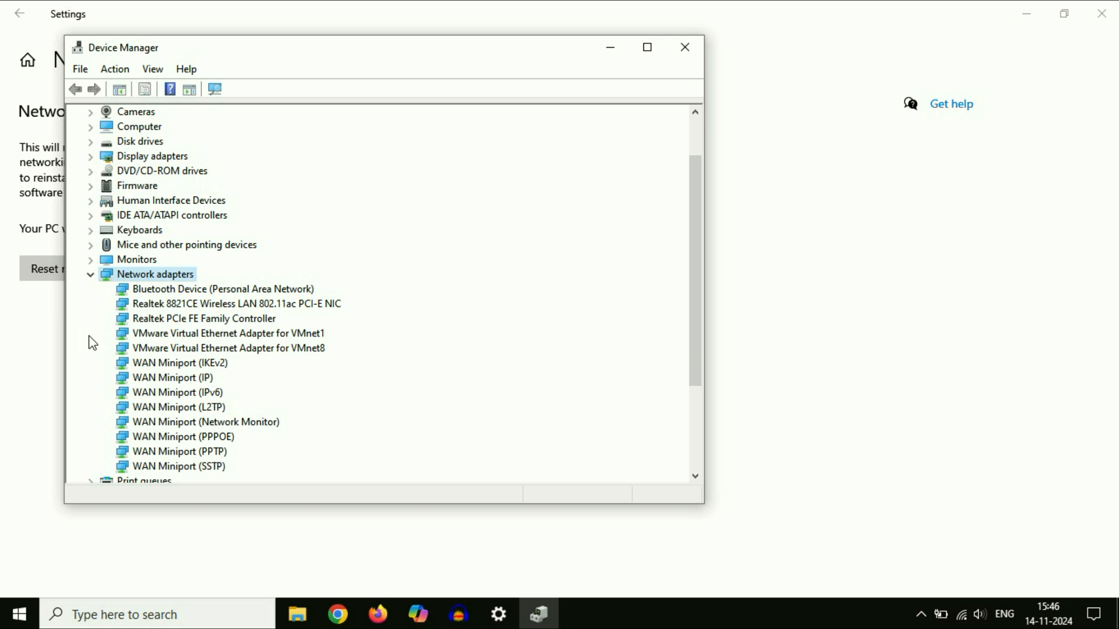
pyautogui.click(234, 304)
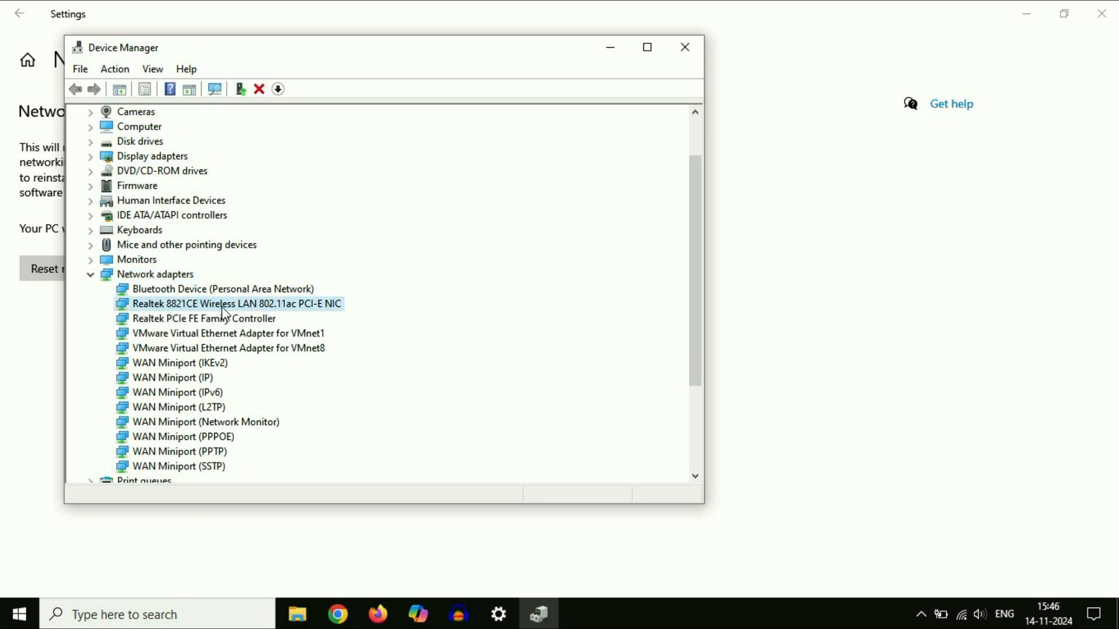
pyautogui.moveTo(247, 310)
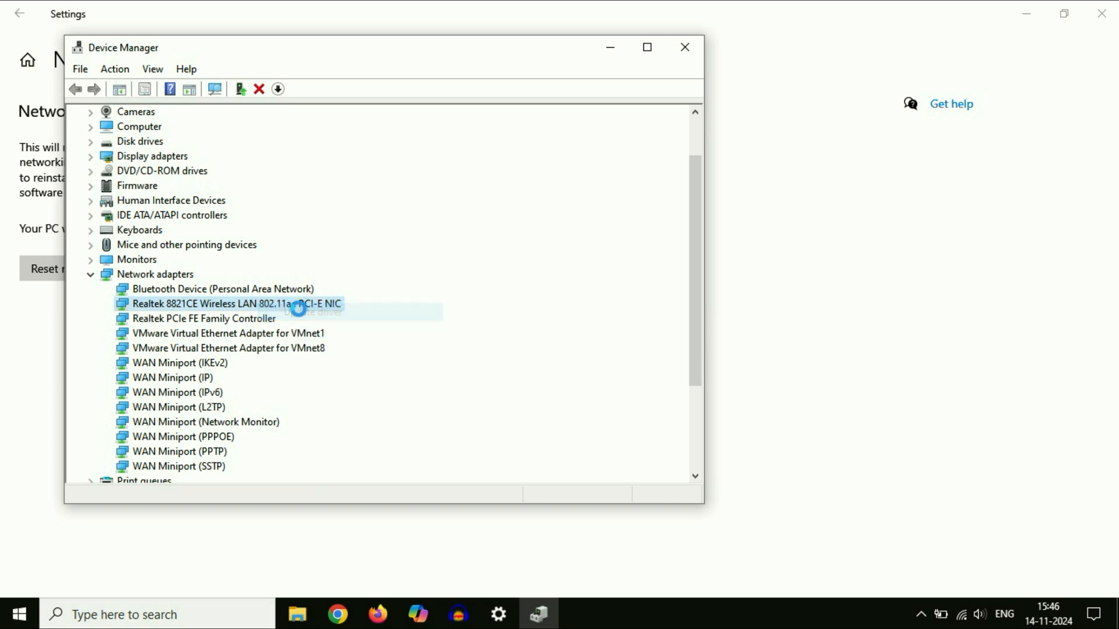
pyautogui.click(325, 311)
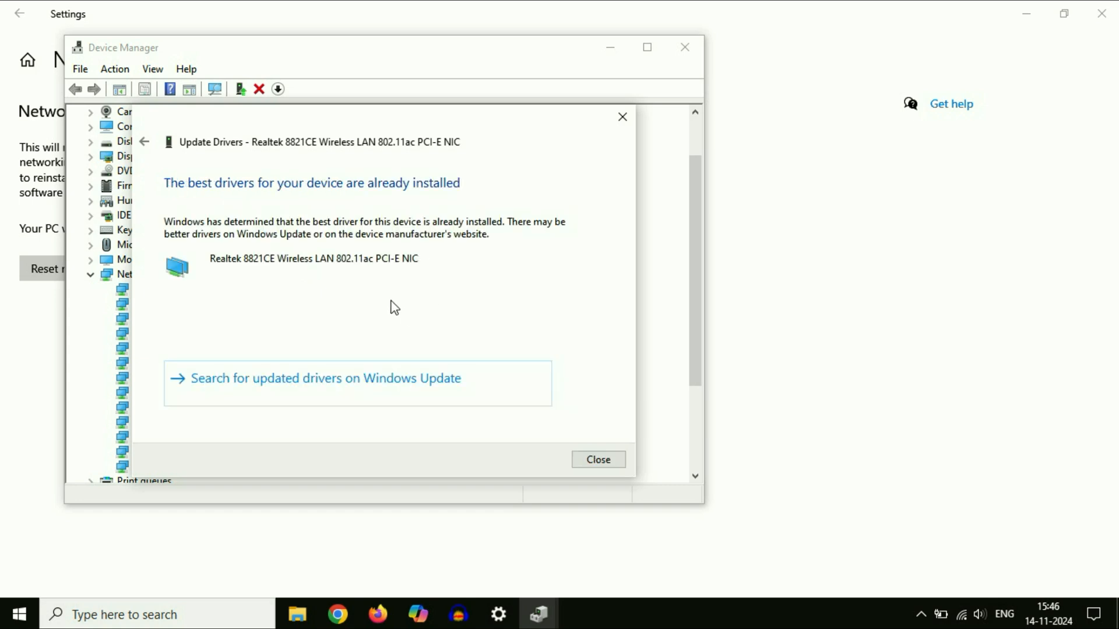
pyautogui.click(597, 459)
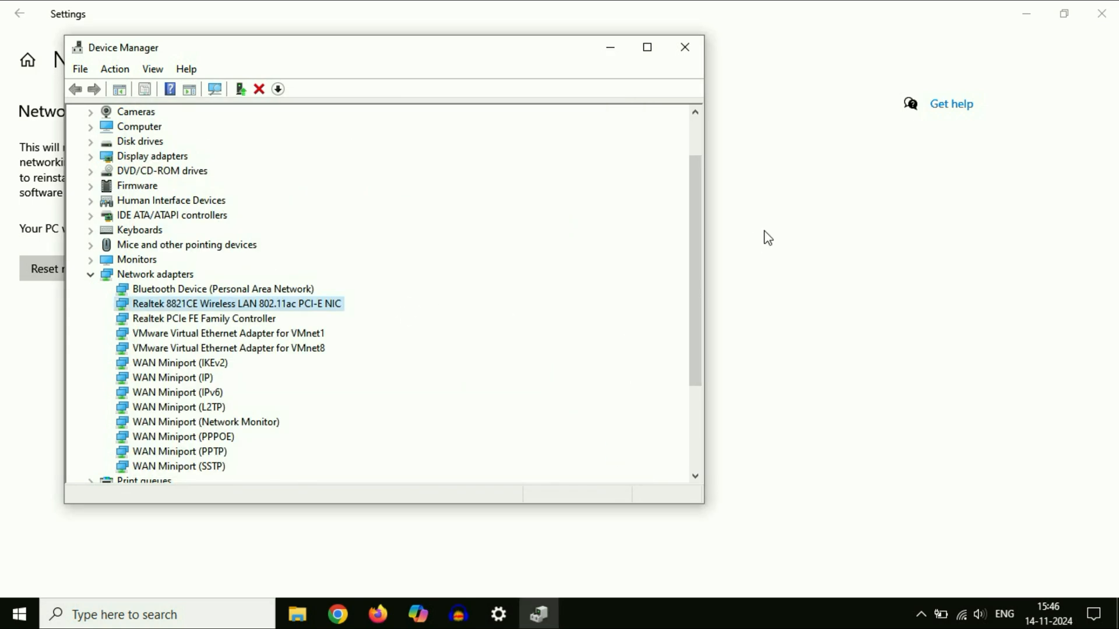
pyautogui.click(684, 47)
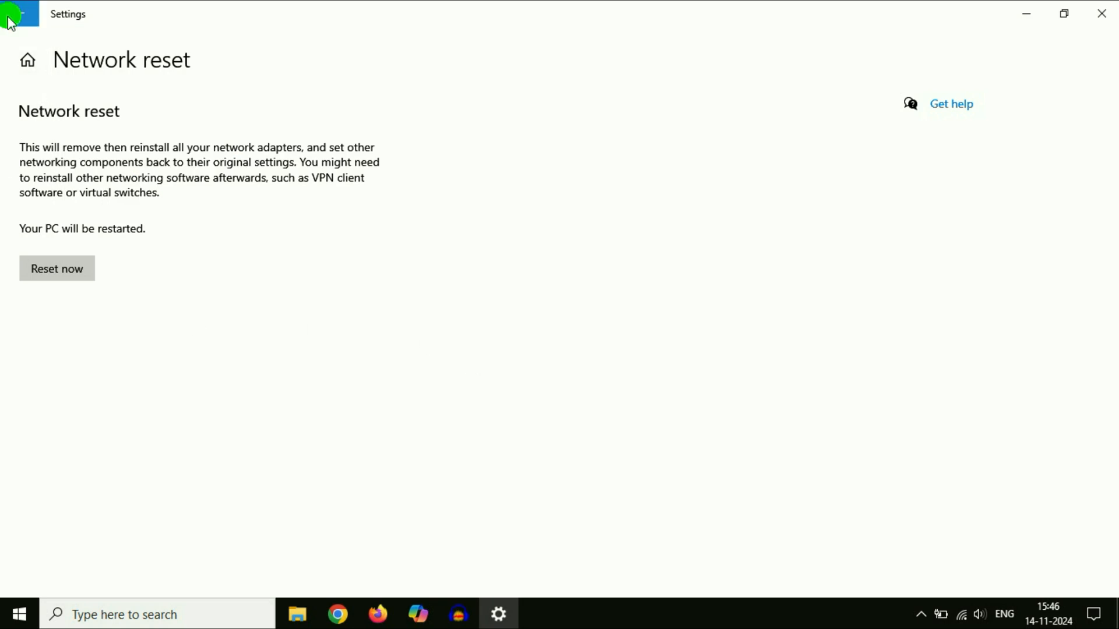
# Reopen Network and Sharing Center and choose Manually connect to a wireless network
pyautogui.click(17, 14)
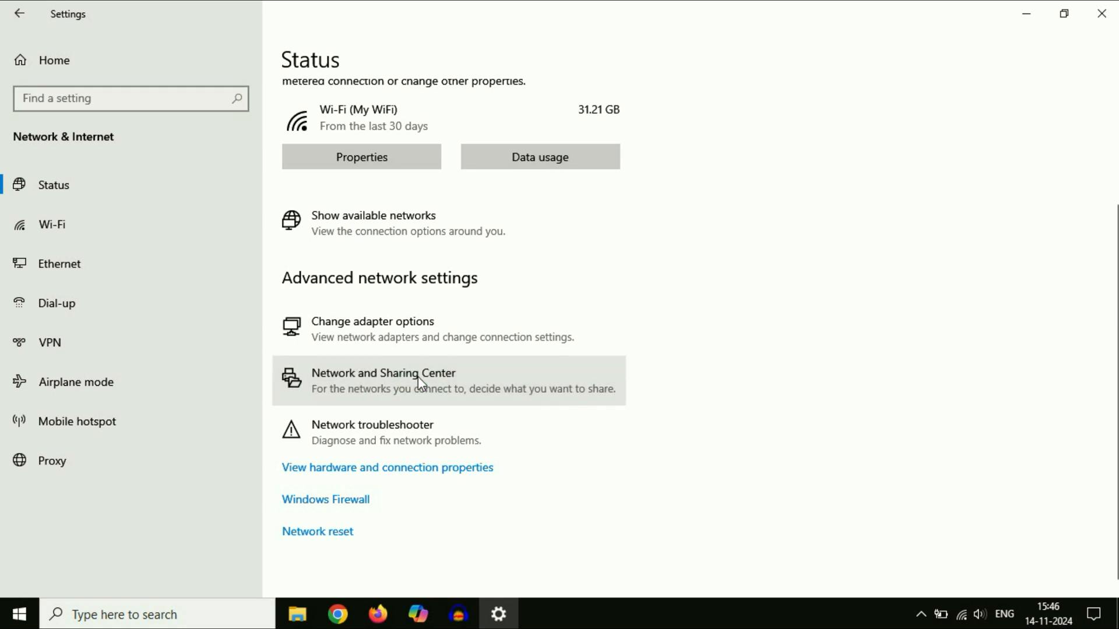
pyautogui.click(375, 373)
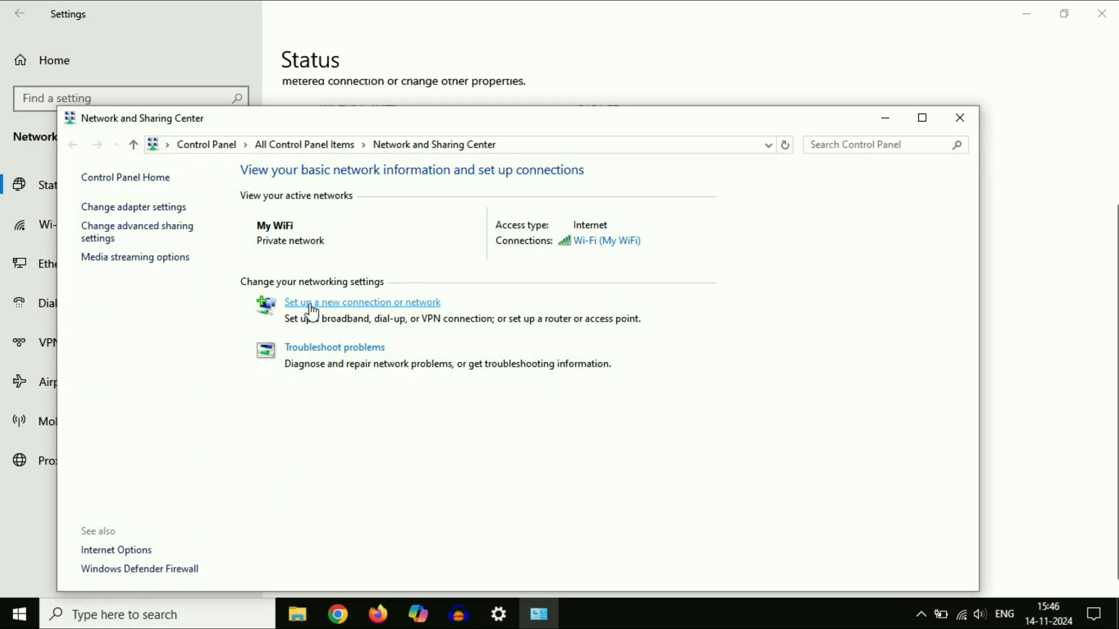
pyautogui.click(362, 302)
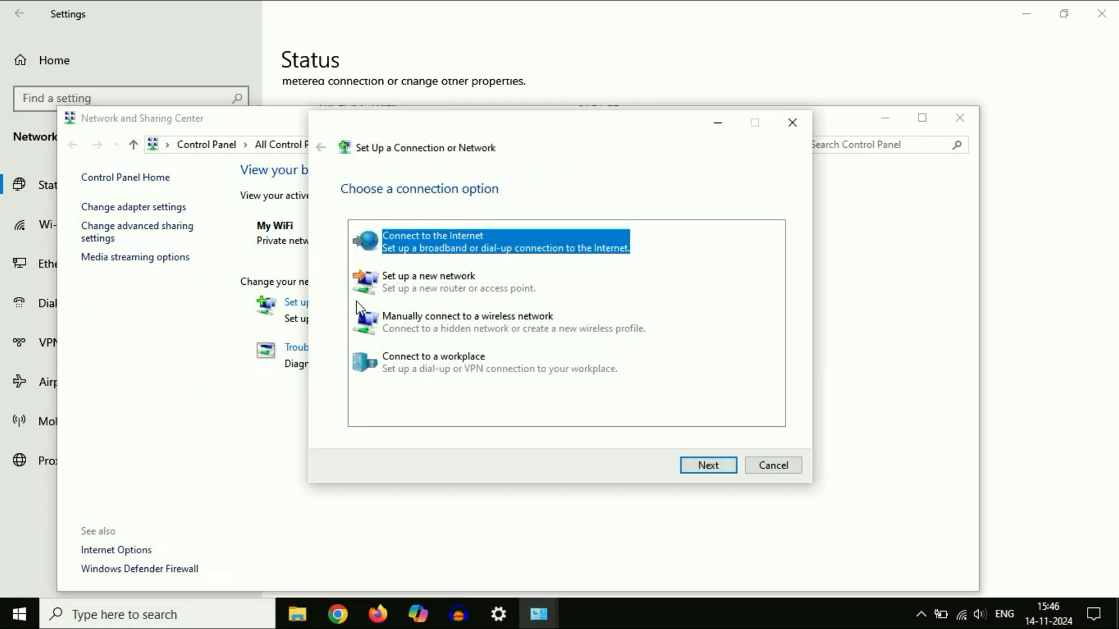
pyautogui.moveTo(463, 326)
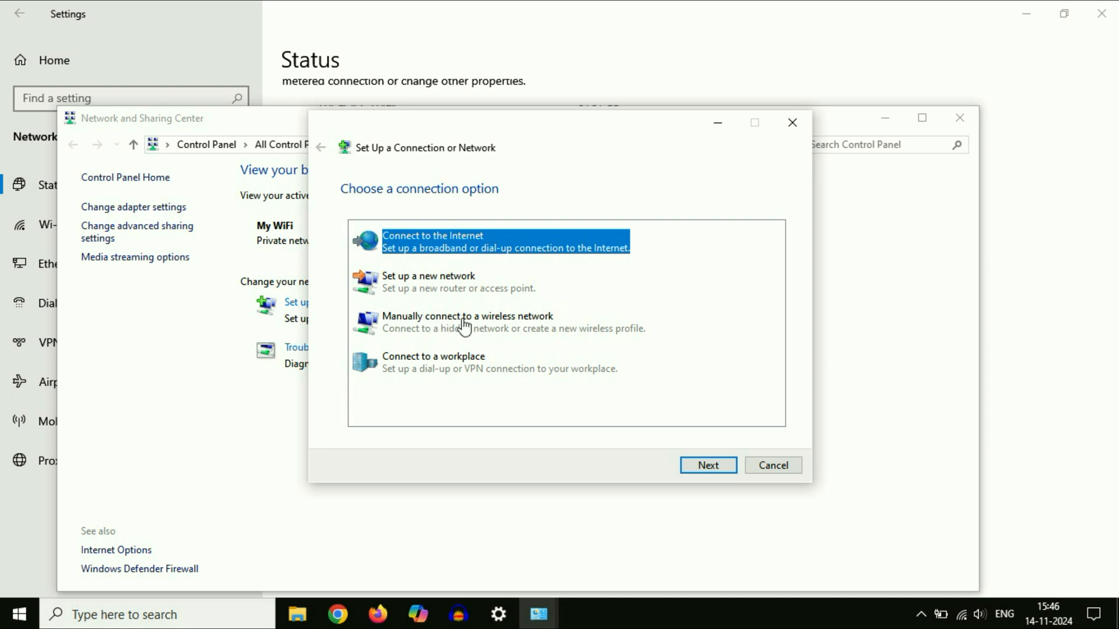
pyautogui.click(708, 465)
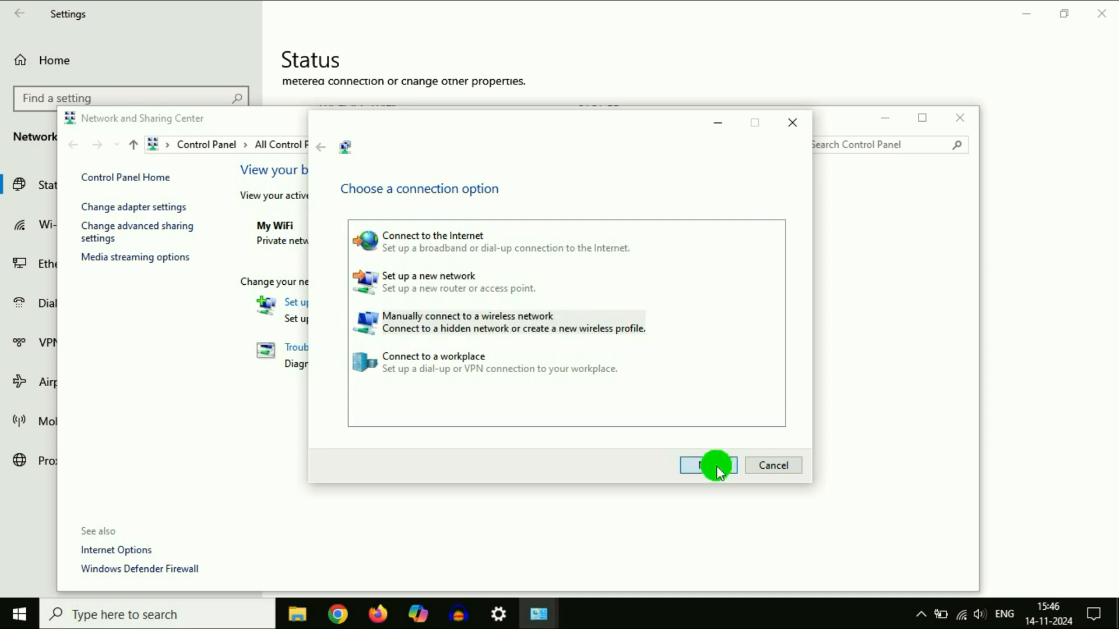
# Enter network name techw and its security key, allowing connection while hidden
pyautogui.click(708, 465)
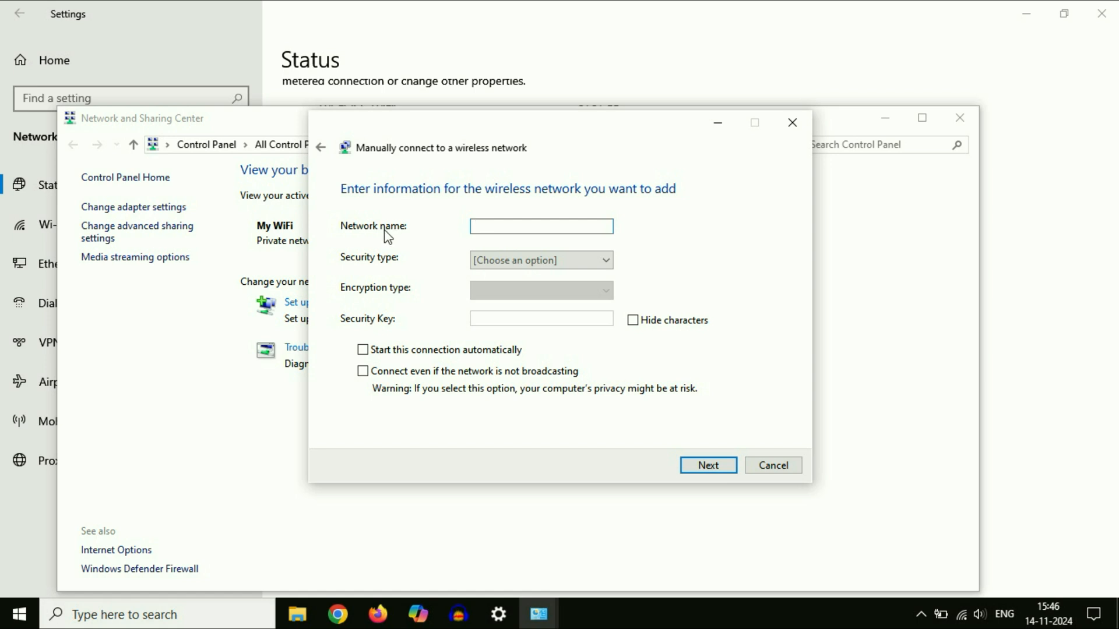
pyautogui.click(541, 226)
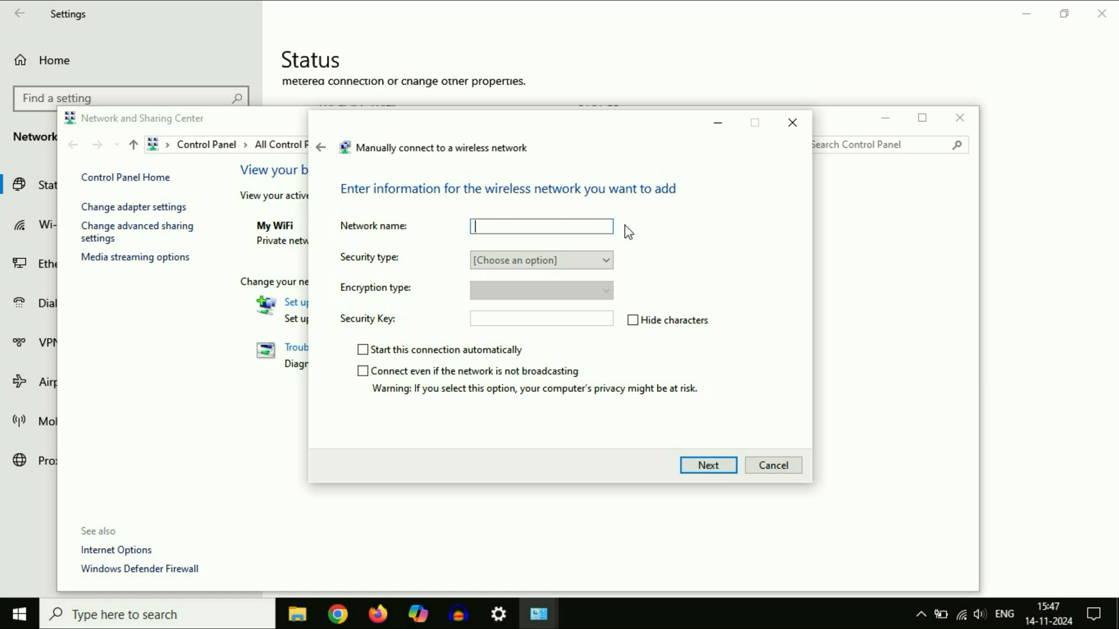
pyautogui.write('techw')
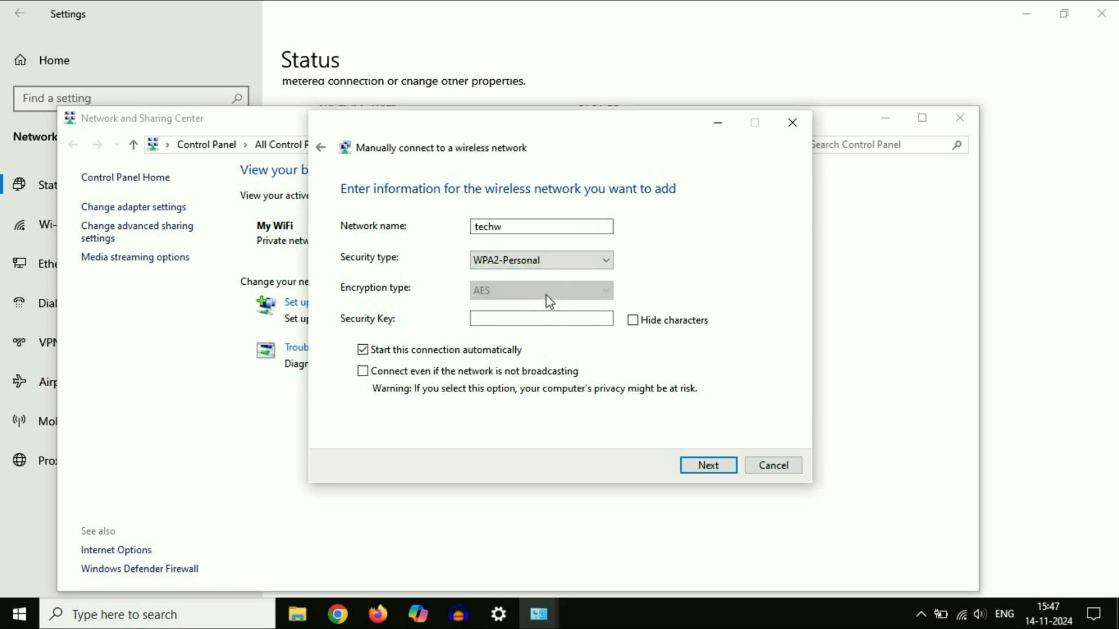
pyautogui.click(635, 320)
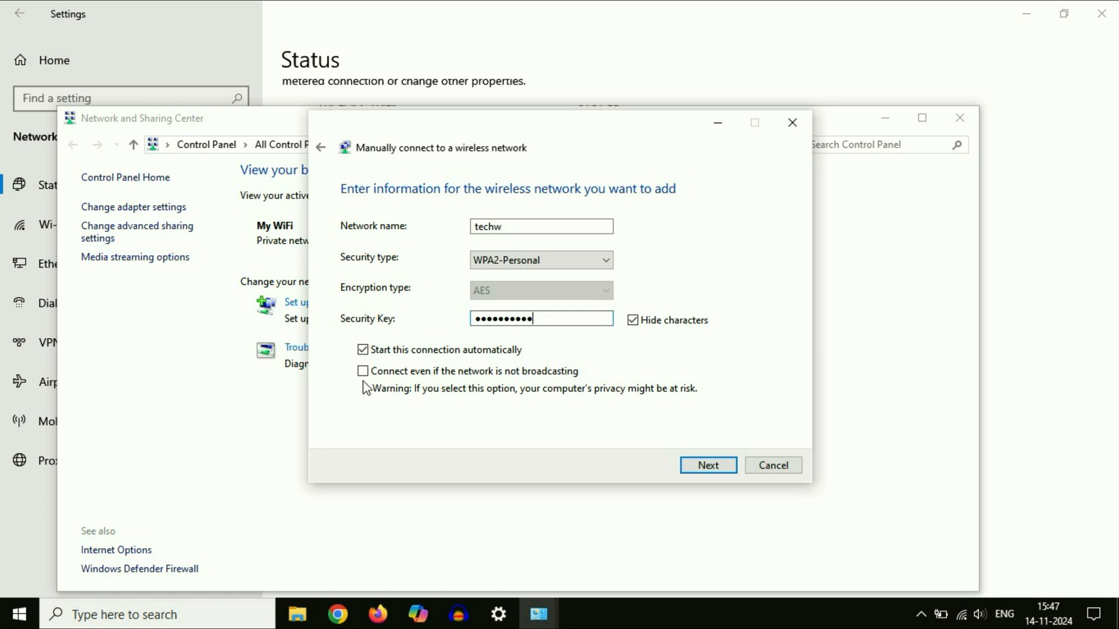
pyautogui.click(363, 371)
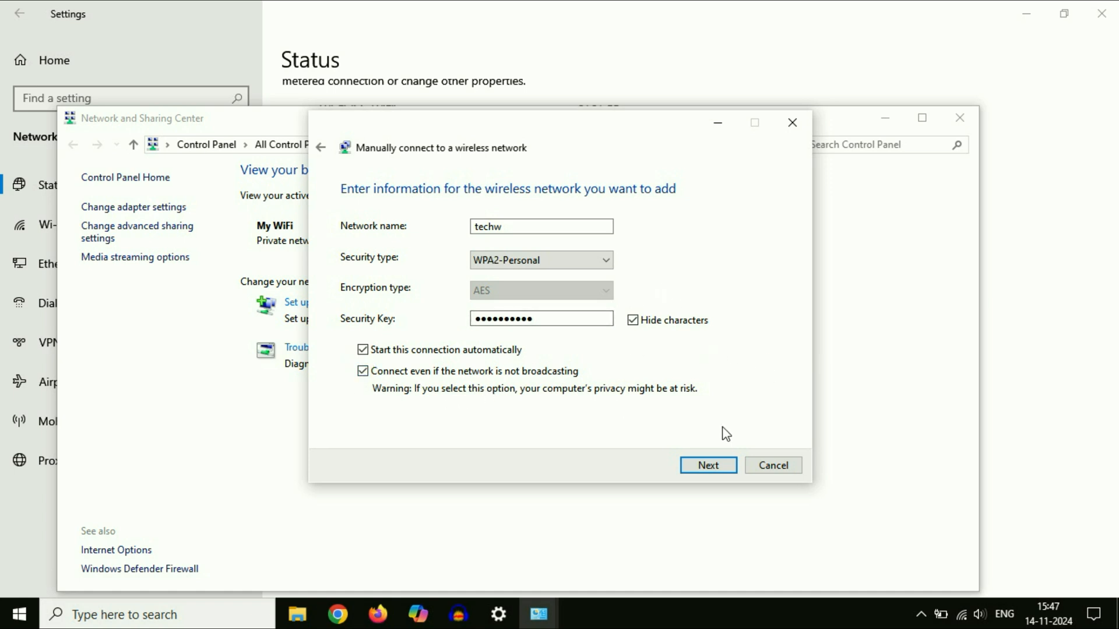
# Save the techw network, finish the wizard, and close Network and Sharing Center
pyautogui.click(708, 465)
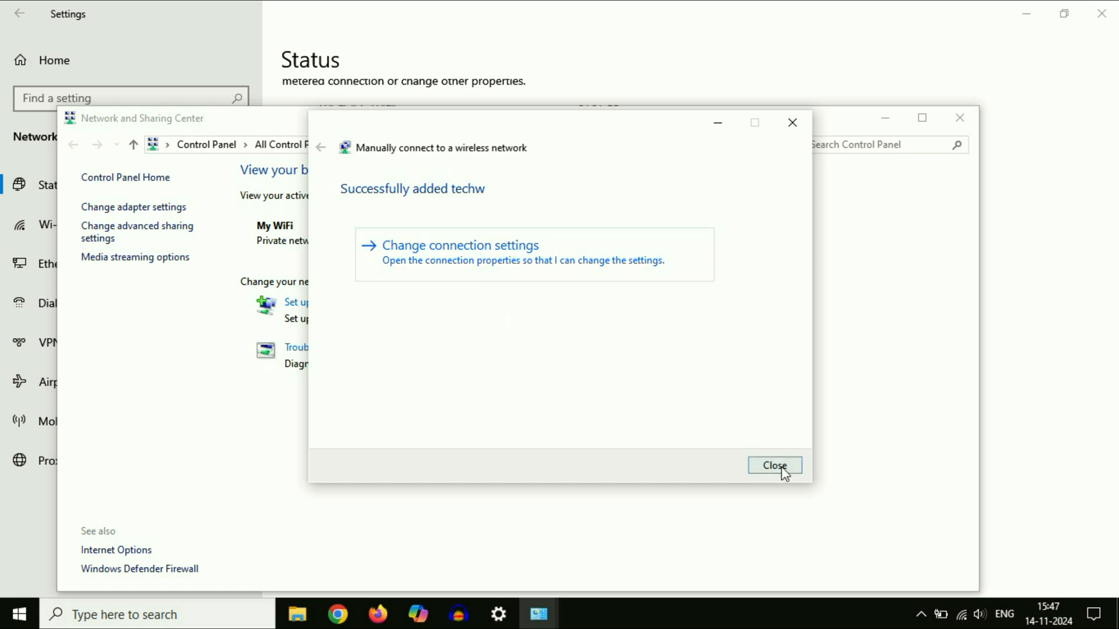
pyautogui.click(775, 466)
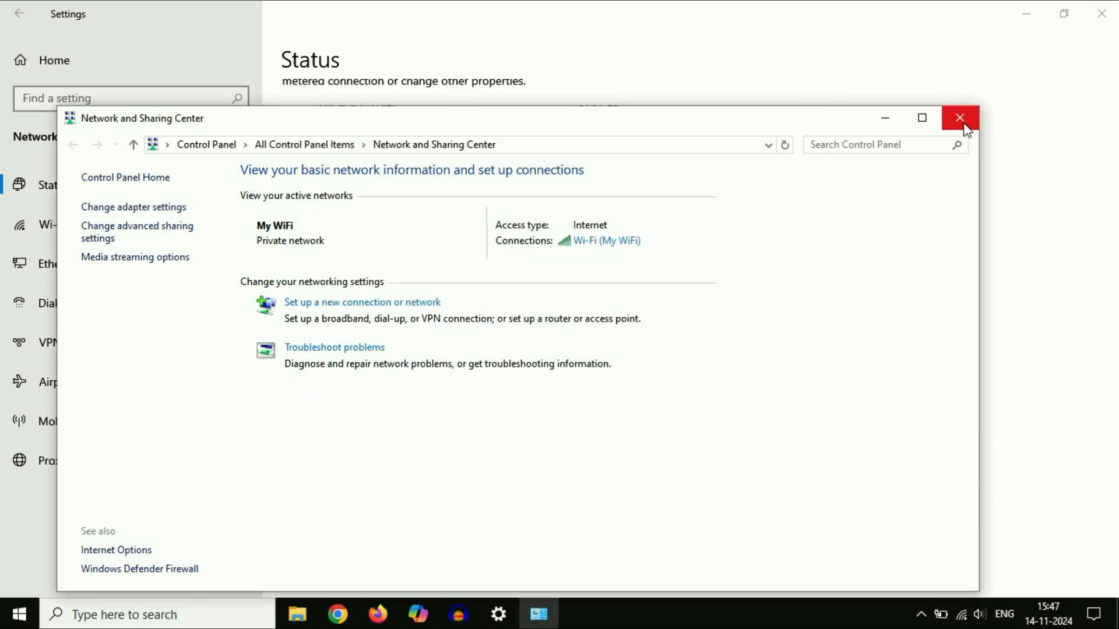
pyautogui.click(959, 118)
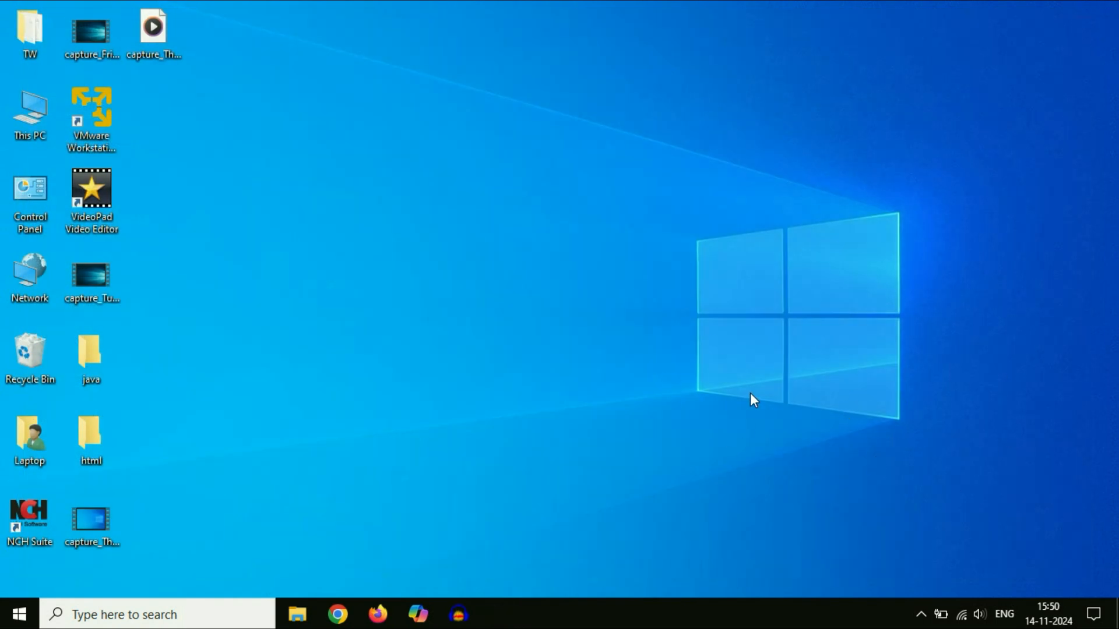
pyautogui.moveTo(965, 580)
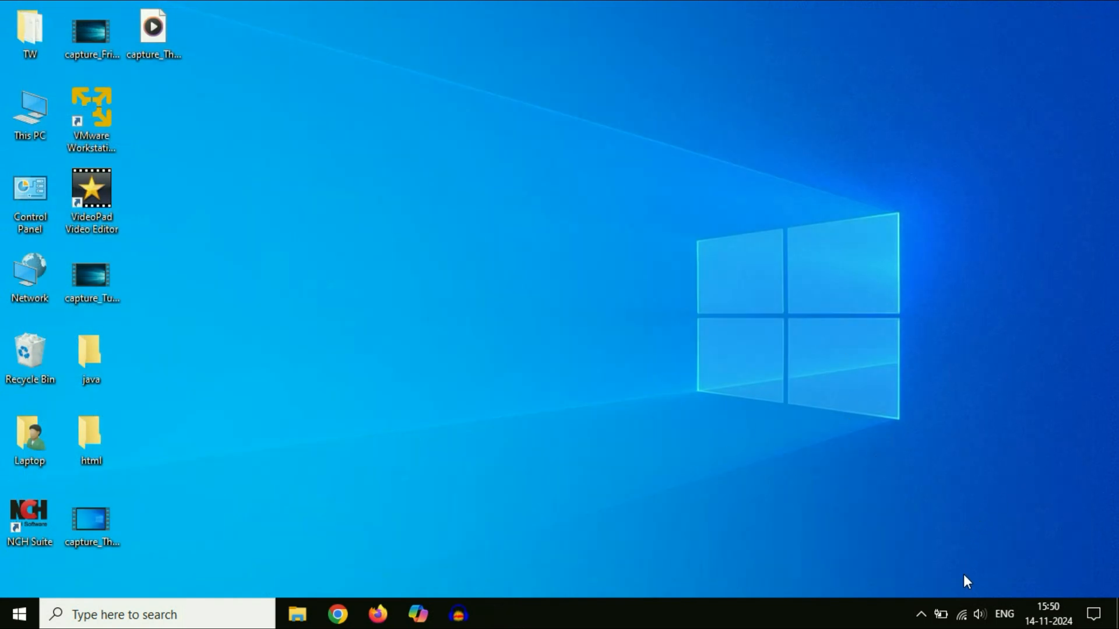
pyautogui.moveTo(843, 393)
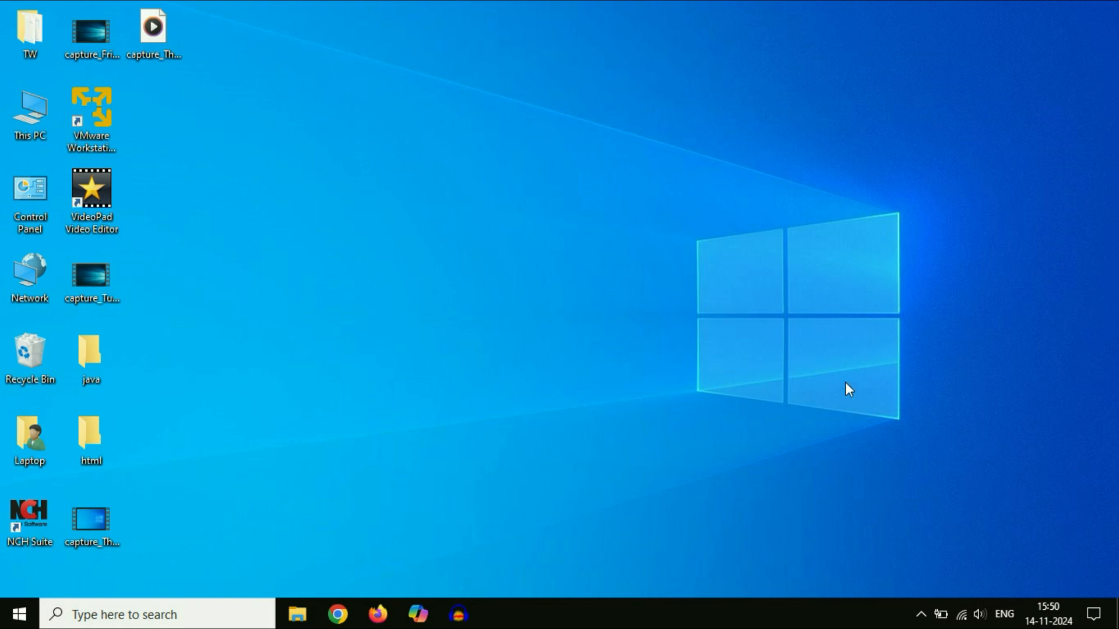
pyautogui.moveTo(359, 338)
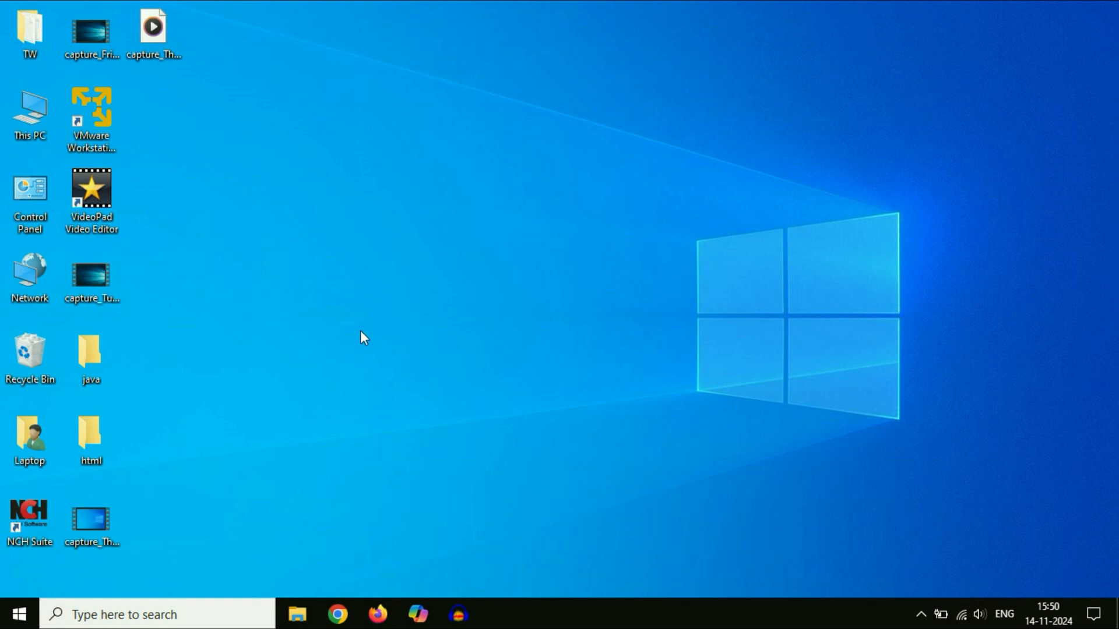
pyautogui.moveTo(361, 319)
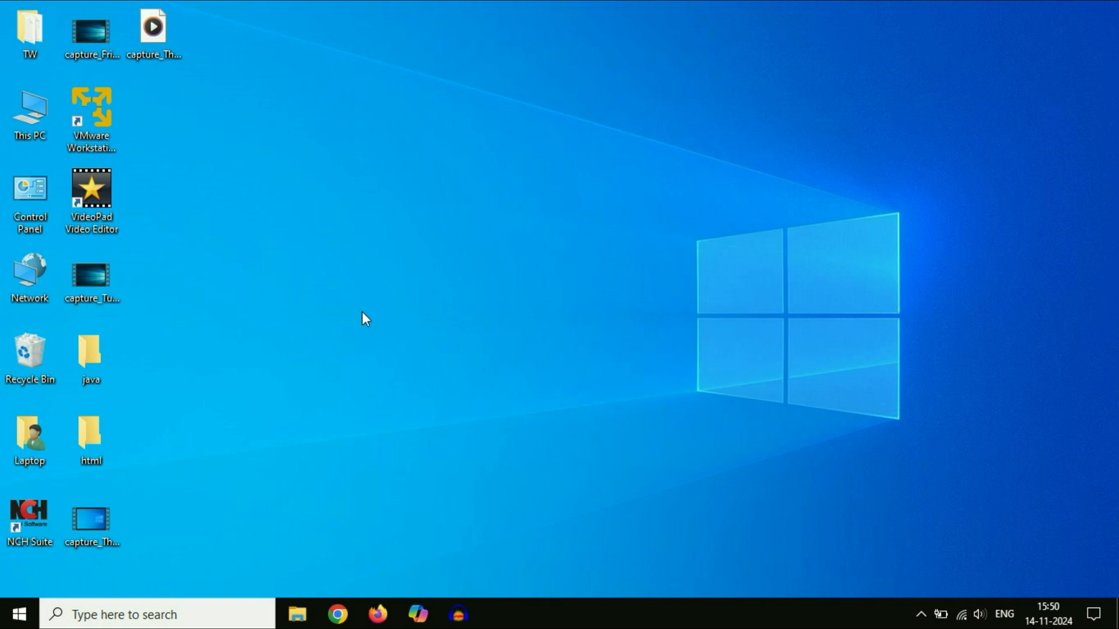
pyautogui.moveTo(378, 297)
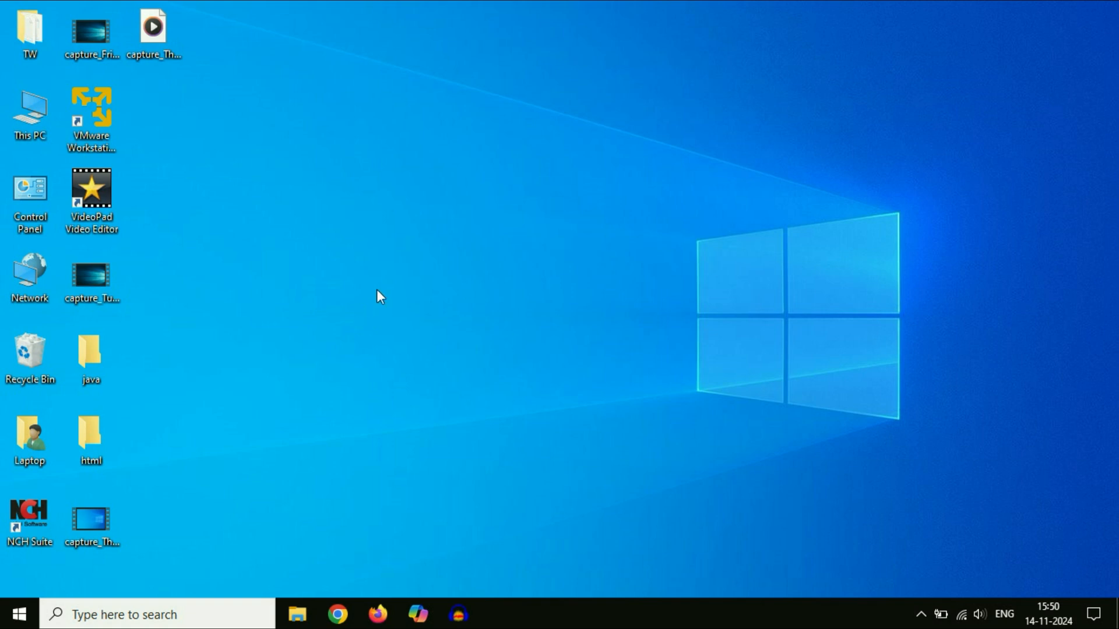
pyautogui.moveTo(467, 301)
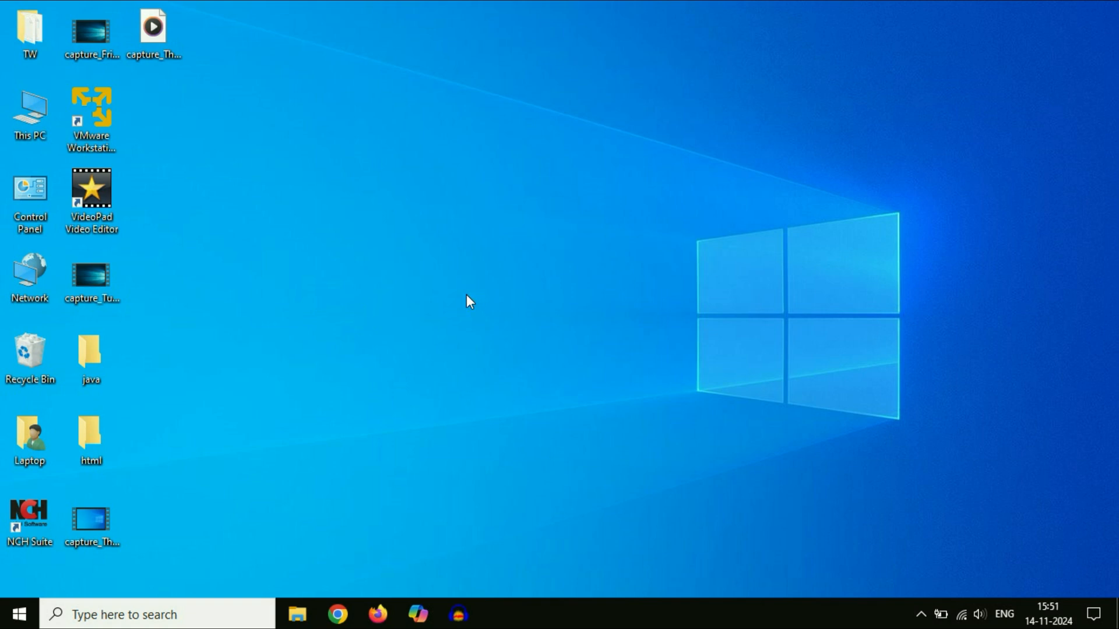